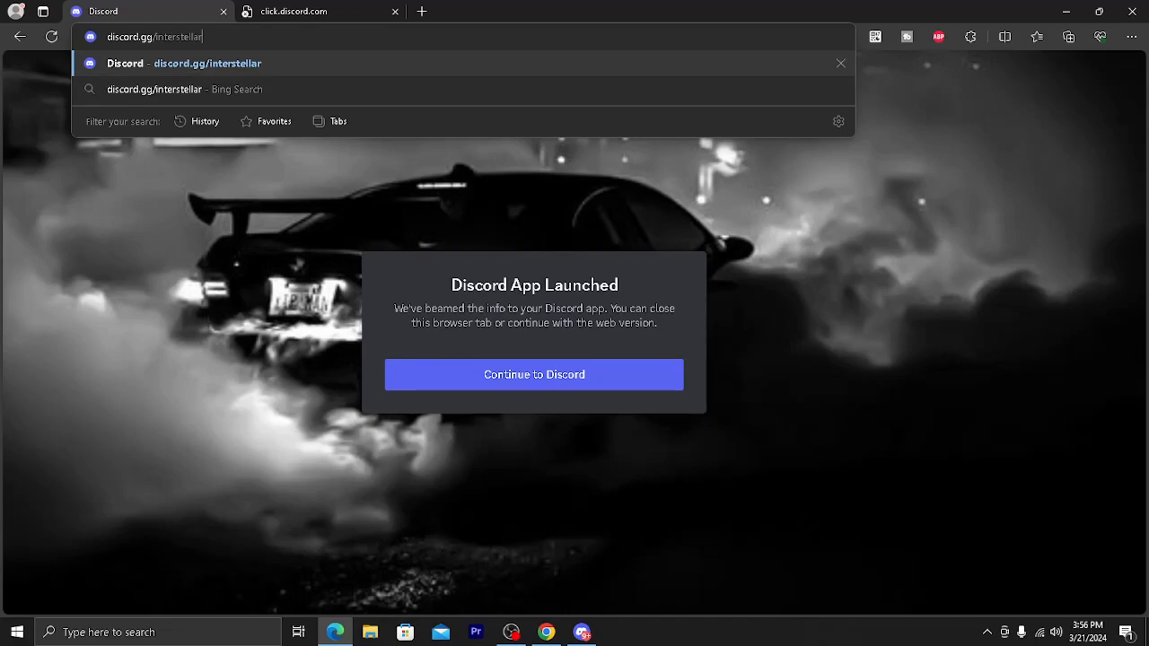
Follow the discord.gg/interstellar invite and continue into Discord's web version
click(207, 63)
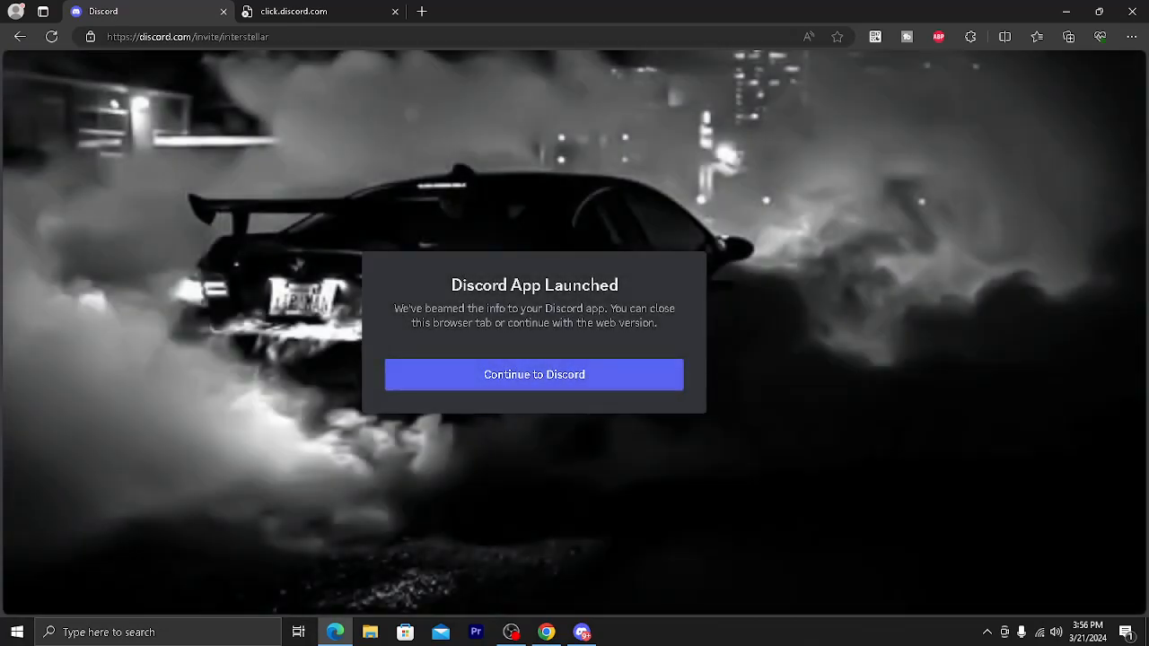
click(533, 375)
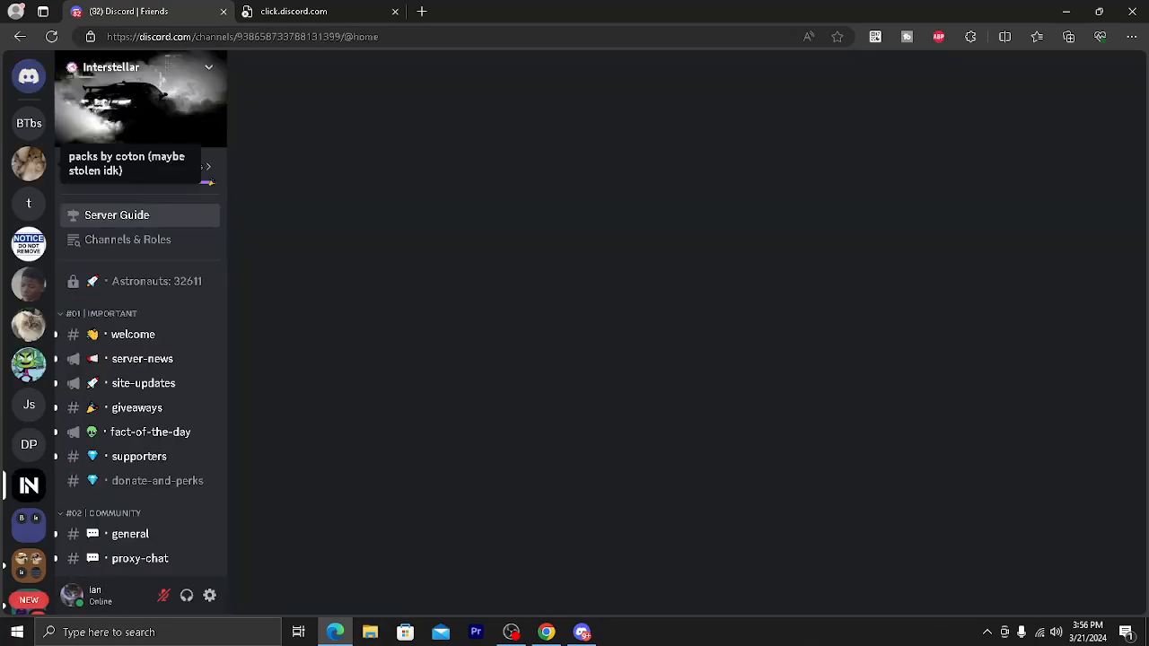
View the Interstellar server guide and scroll the channel list down to the Links category
click(117, 215)
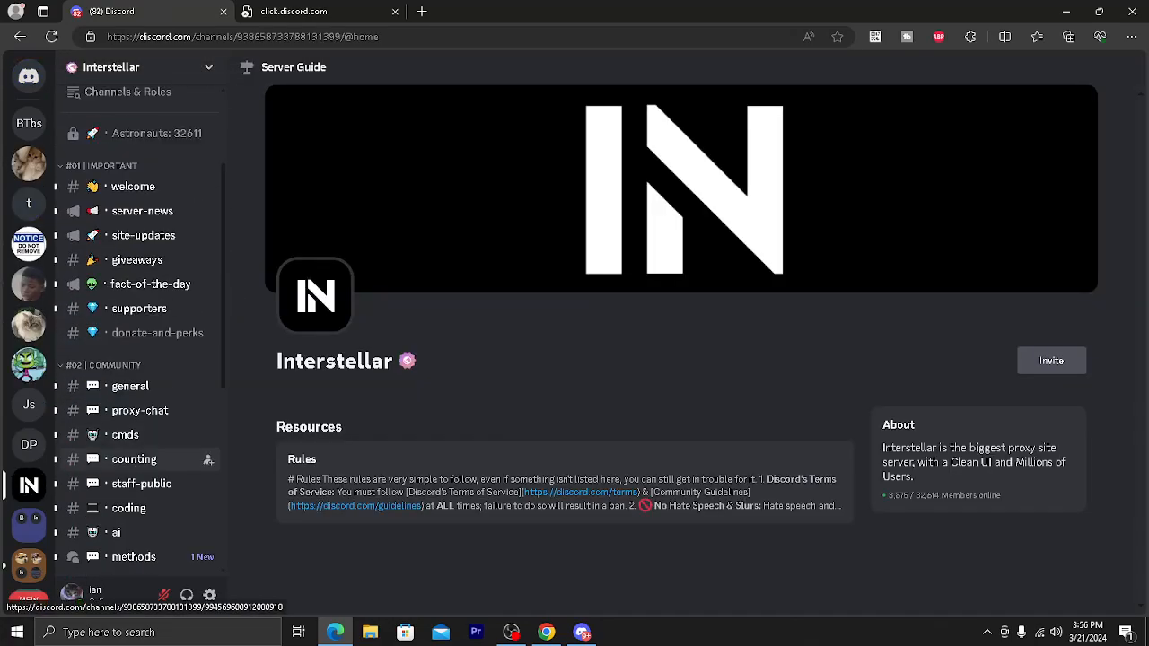
scroll(down, 3)
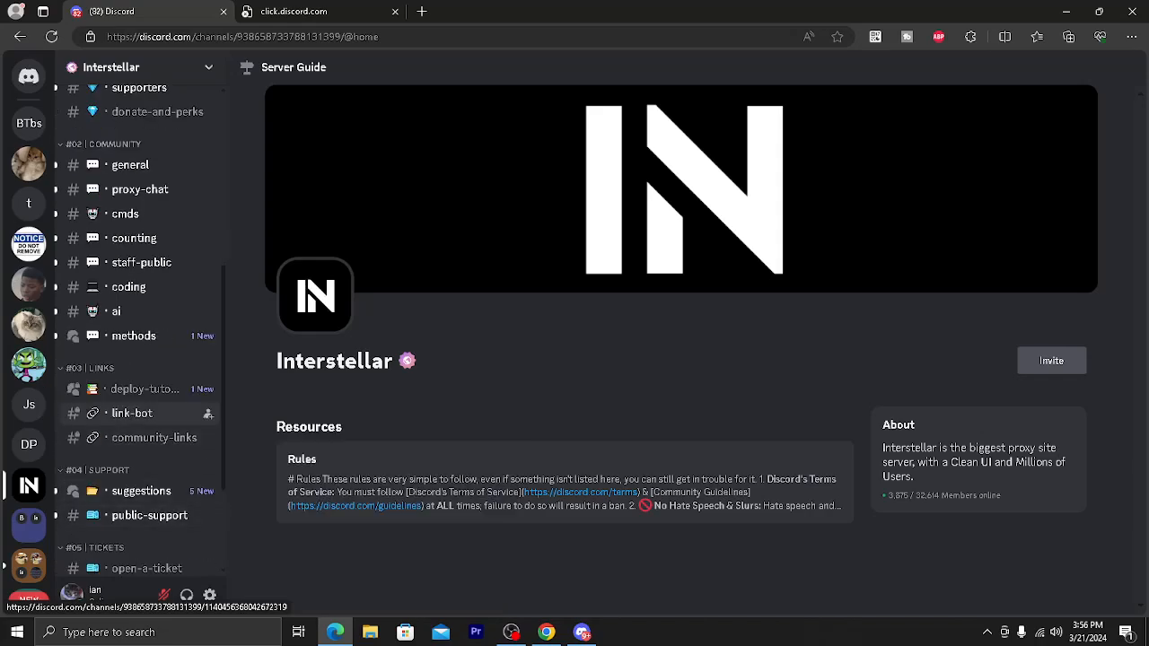
mouse_move(155, 438)
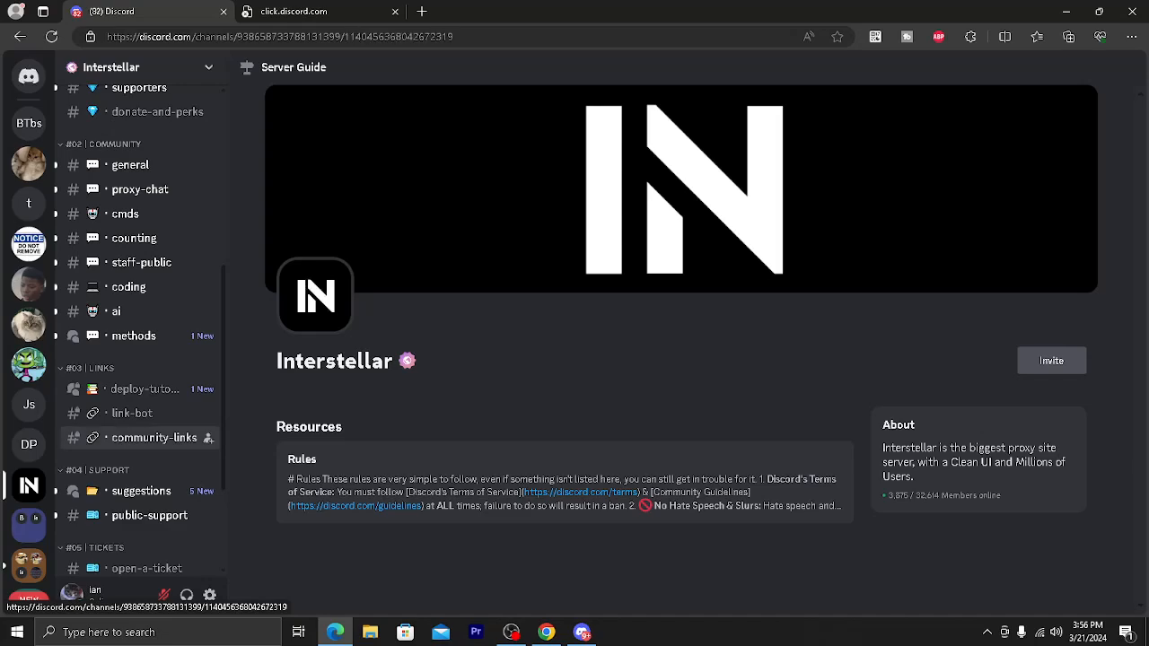
From #community-links, launch a posted proxy link in a new tab and dismiss the popup warning
click(154, 439)
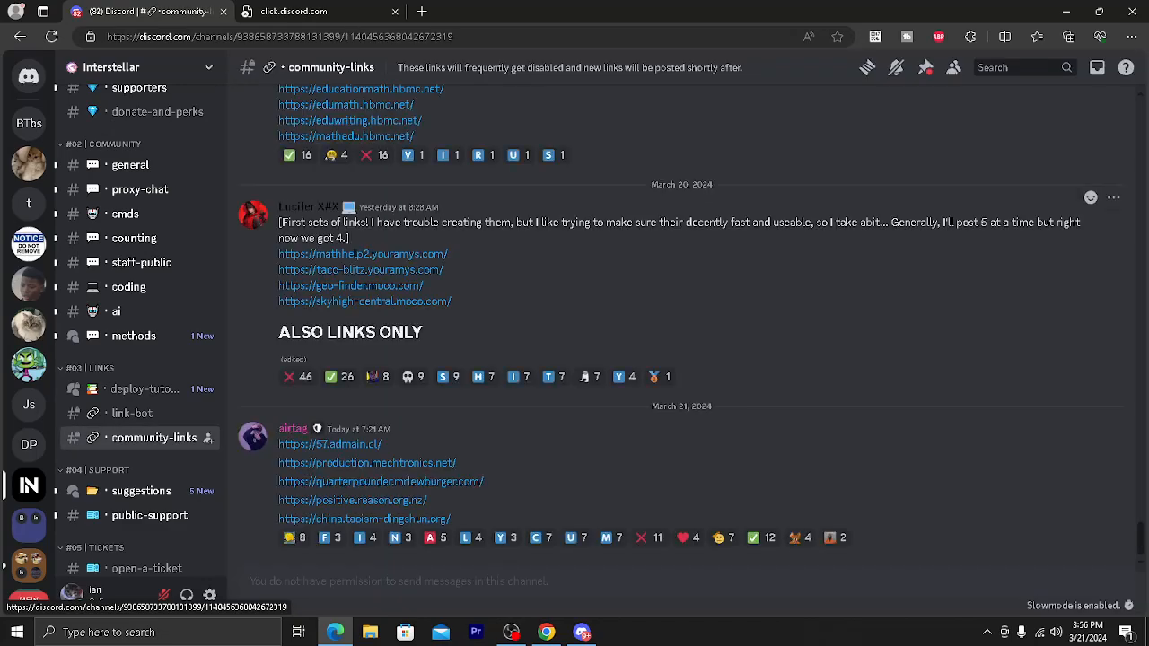
scroll(up, 3)
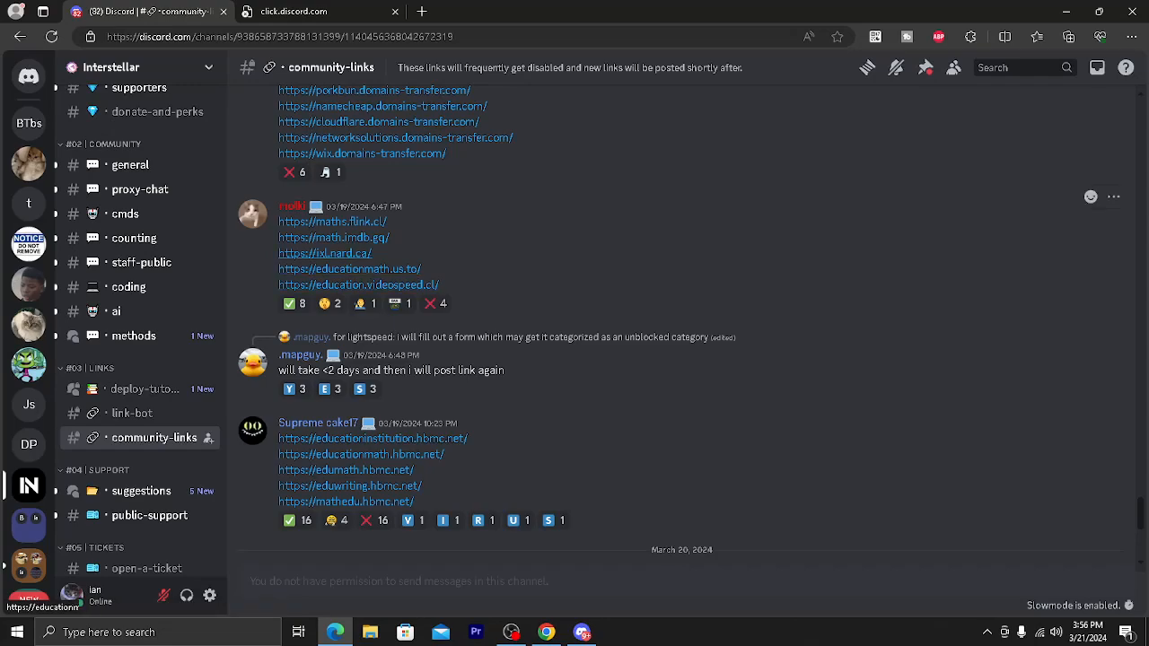
scroll(up, 3)
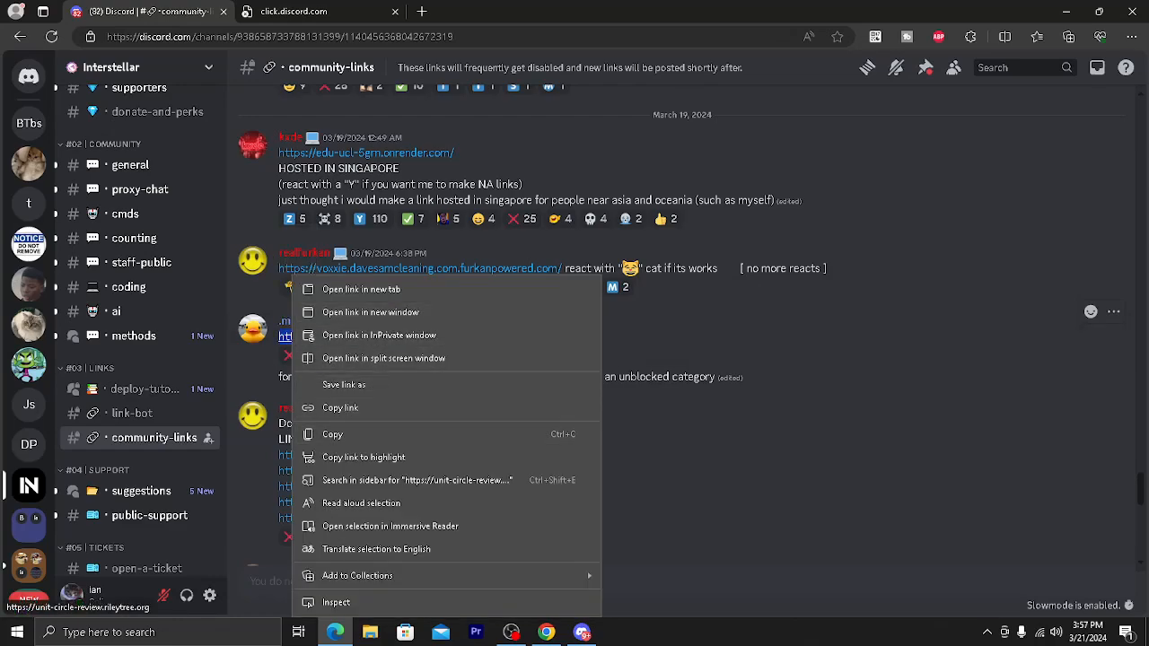
click(361, 287)
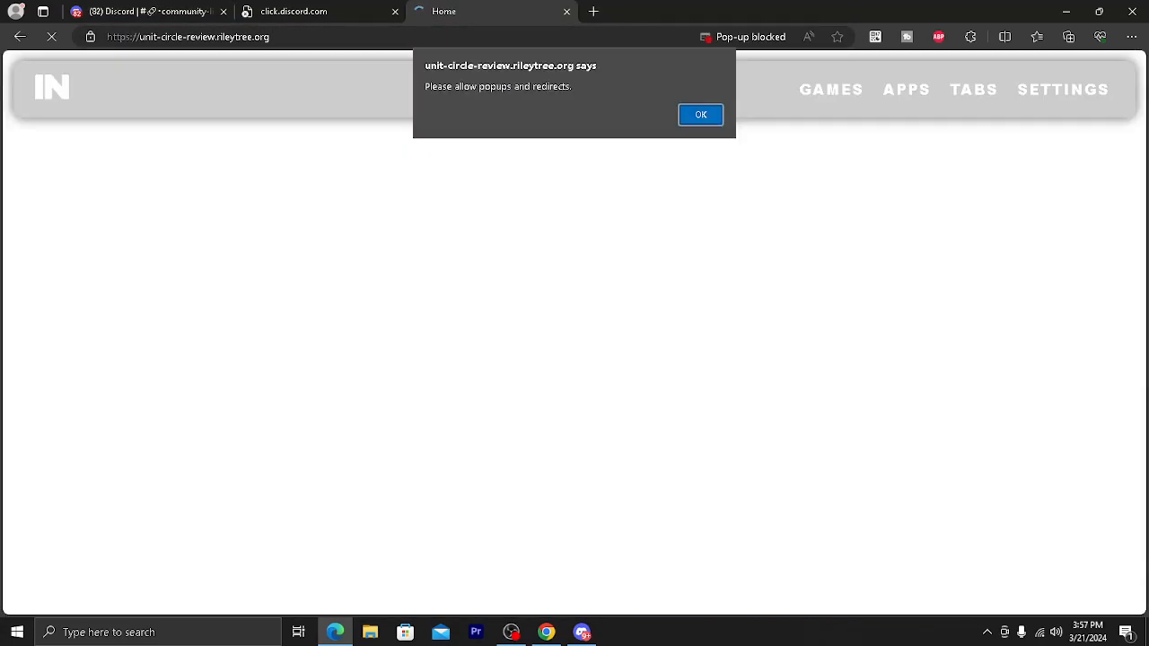
click(701, 115)
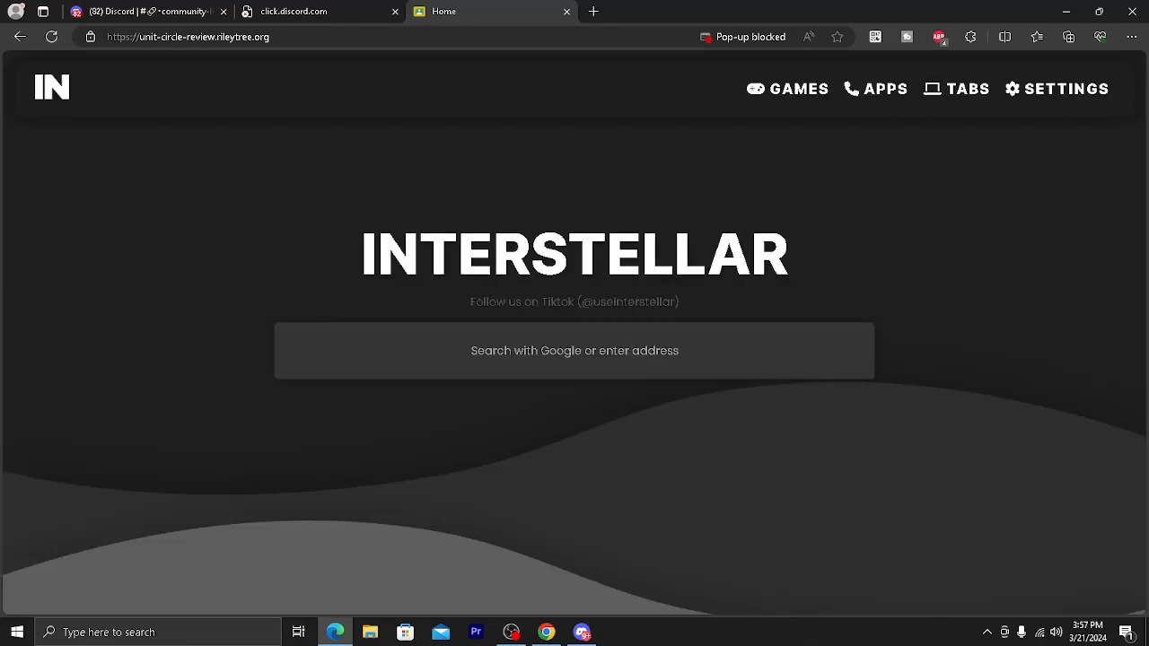
Browse the proxy's GAMES catalogue down to the app tiles such as Discord, ChatGPT Clone and Google
click(787, 88)
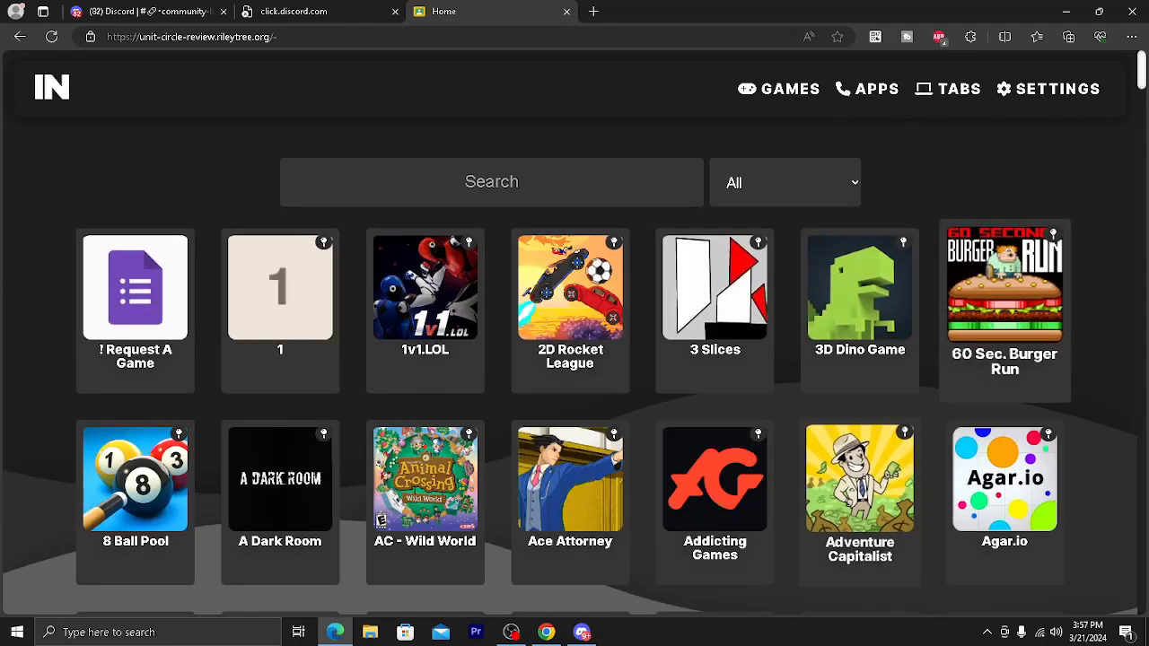
scroll(down, 3)
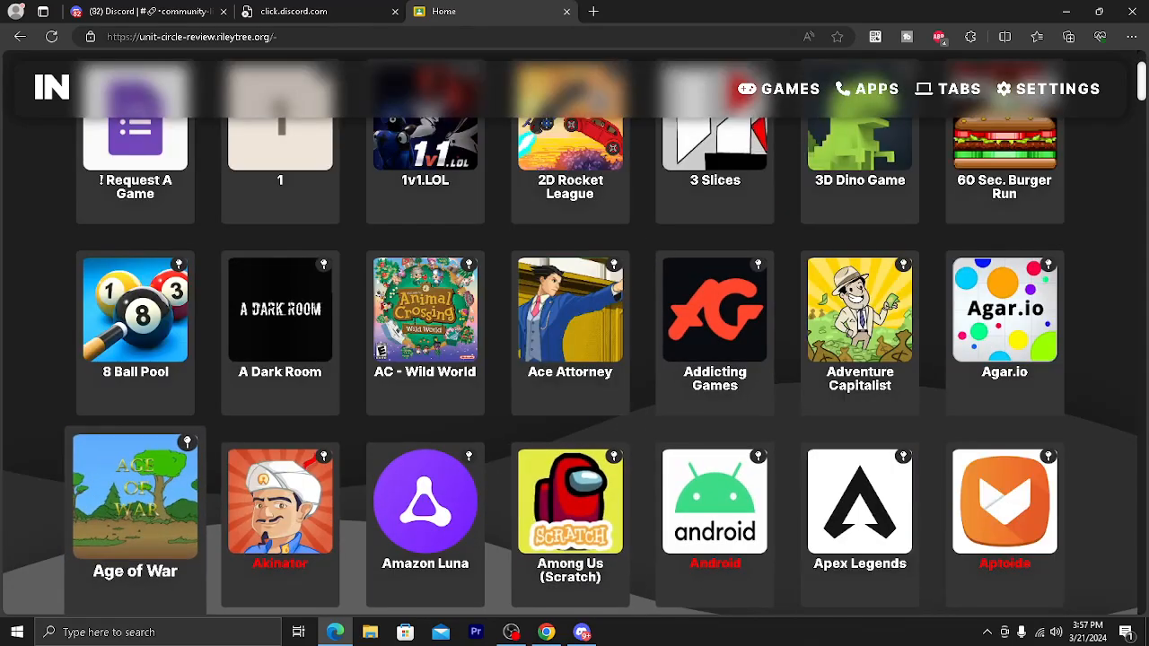
scroll(down, 3)
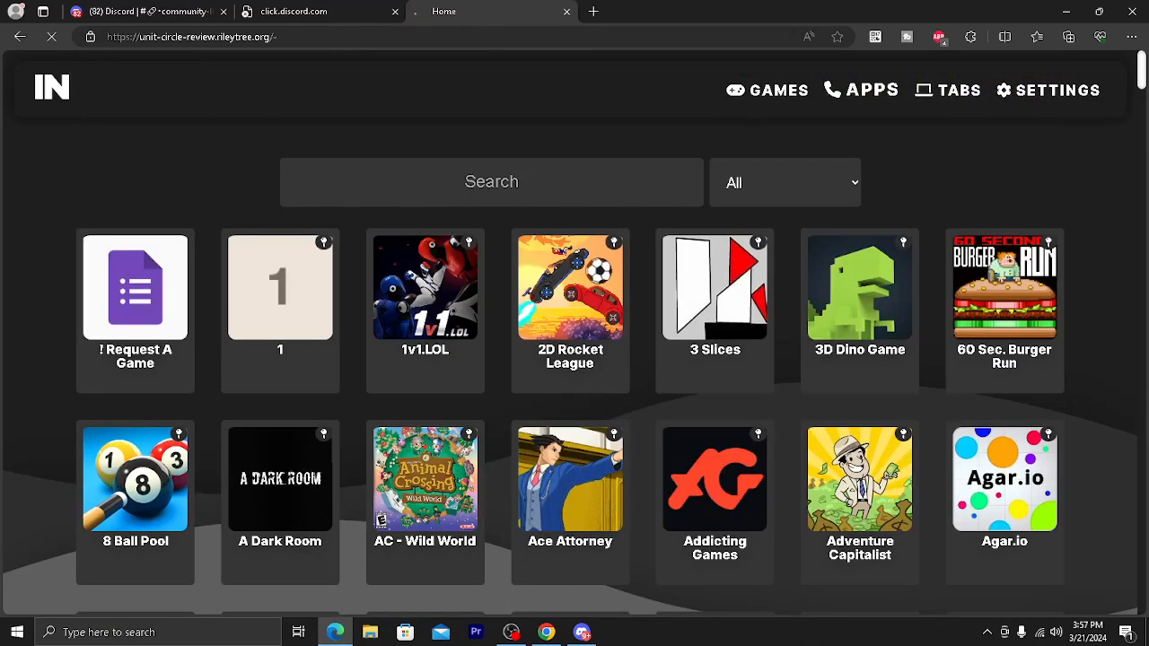
scroll(down, 3)
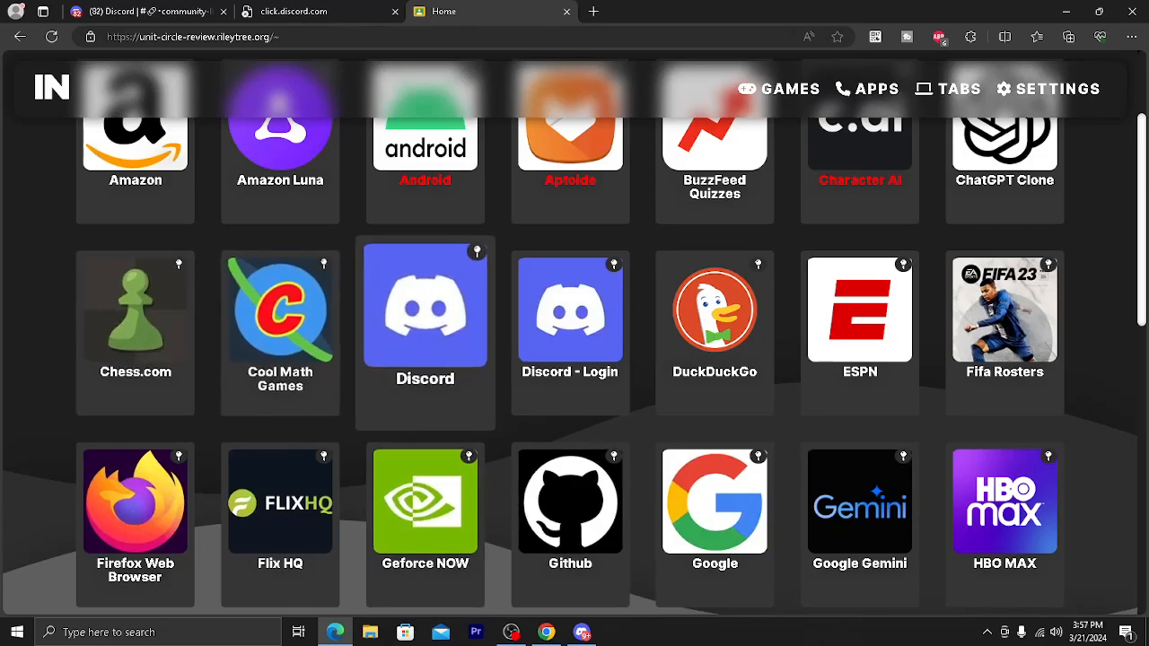
mouse_move(571, 323)
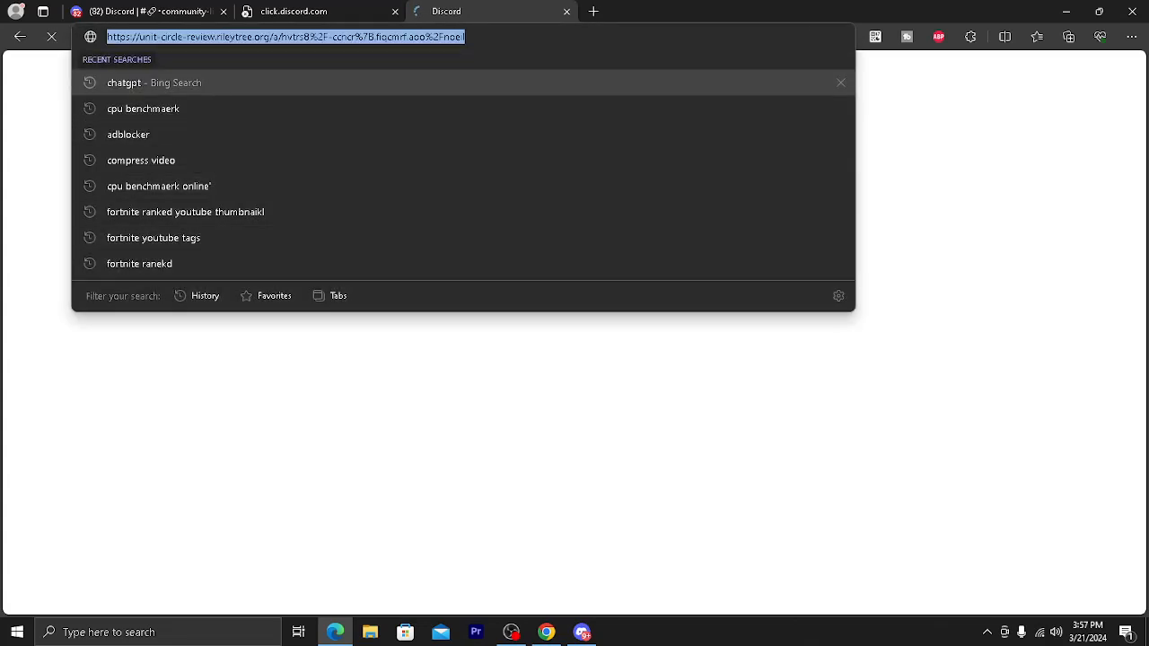
Load the proxied Discord page so its email, password and QR sign-in screen appears
key(Return)
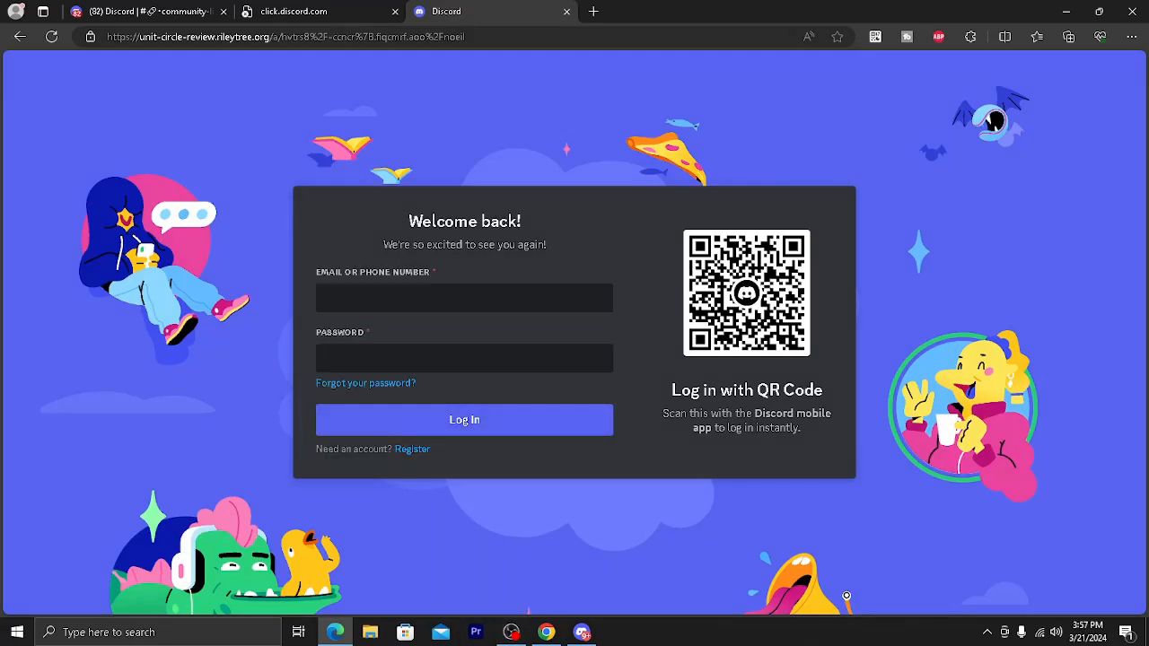
mouse_move(510, 632)
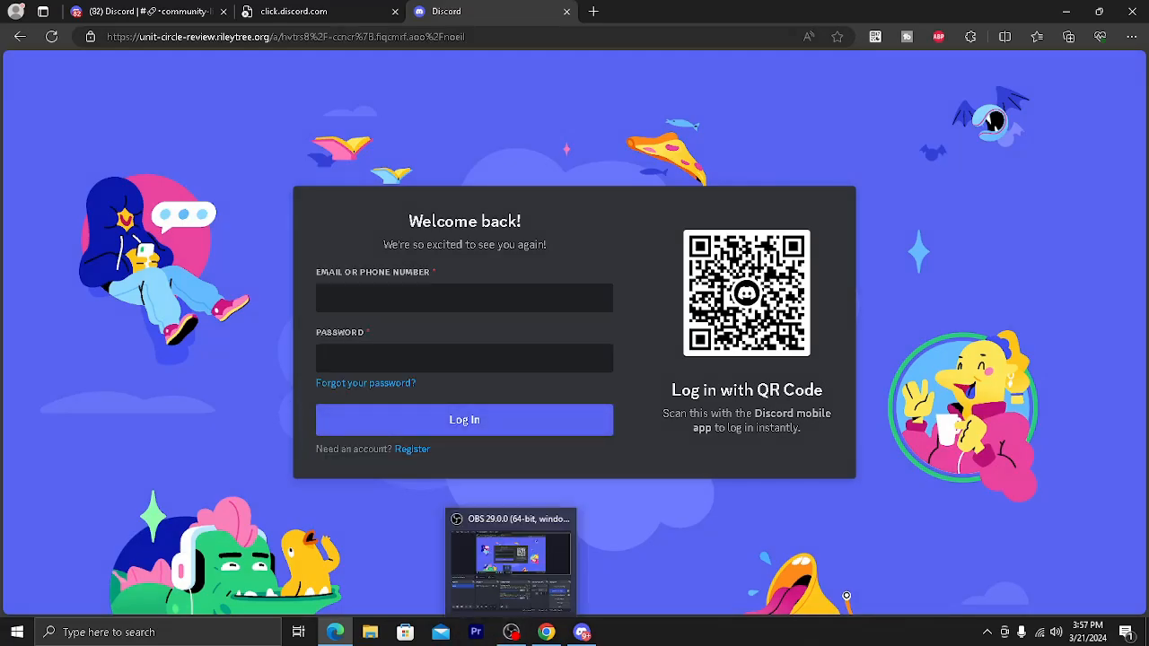